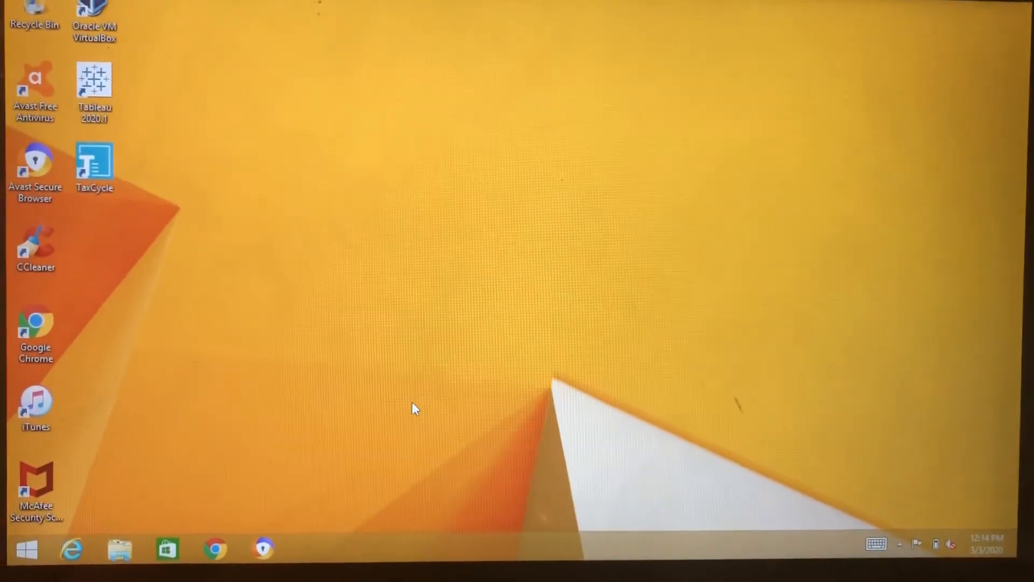
# Open This PC in File Explorer to see the drives, including CD Drive (E:).
pyautogui.click(120, 548)
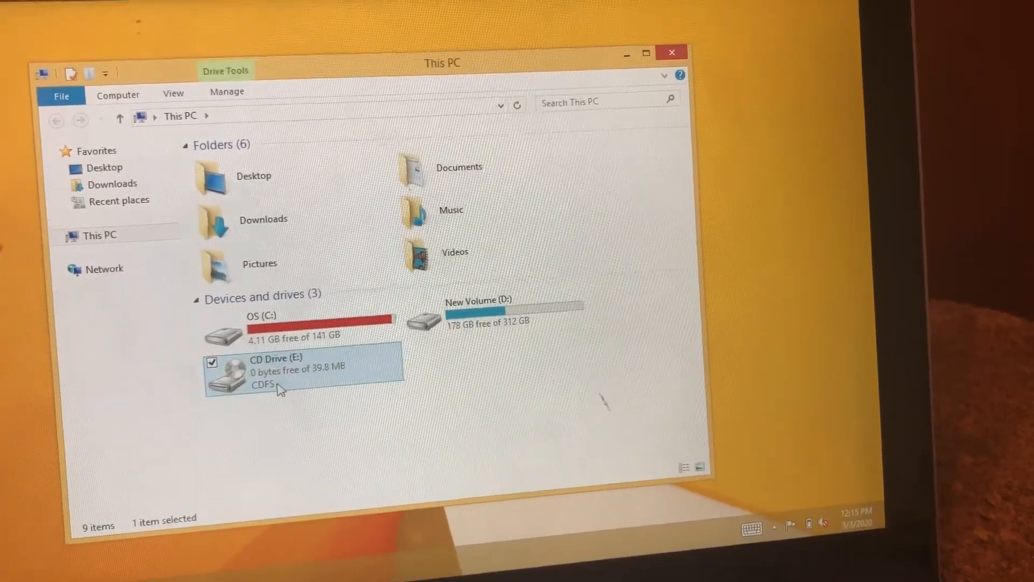
# Open the HUAWEI CD Drive (E:), enter the Connection Manager folder and select Setup.
pyautogui.doubleClick(277, 373)
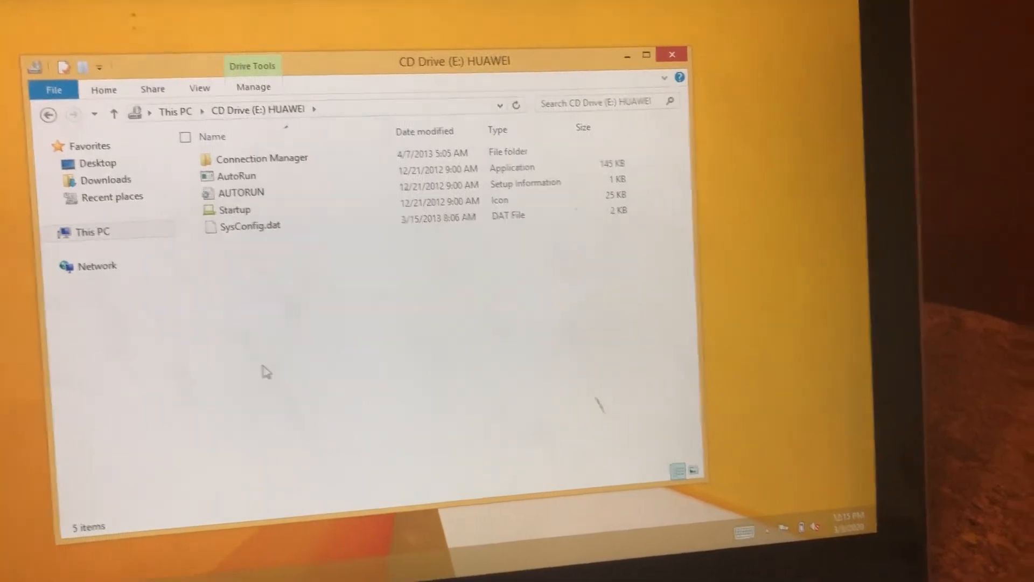
pyautogui.click(244, 229)
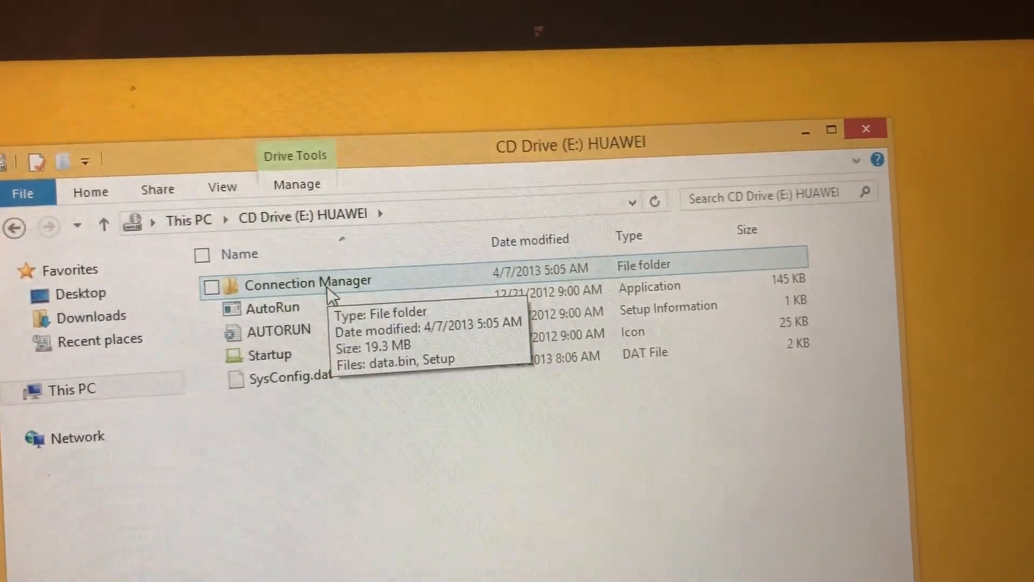
pyautogui.doubleClick(306, 283)
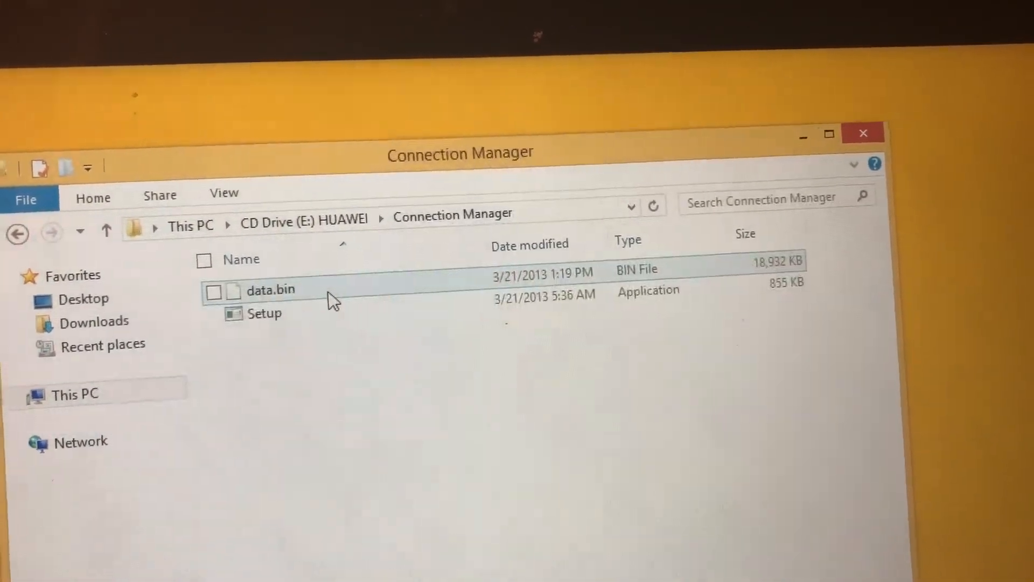
pyautogui.moveTo(263, 315)
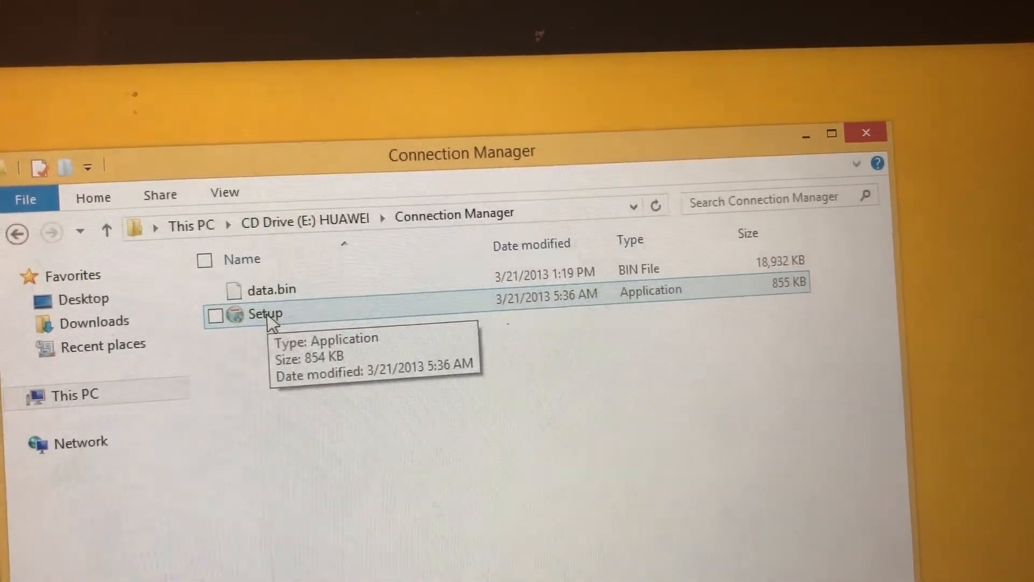
pyautogui.click(214, 315)
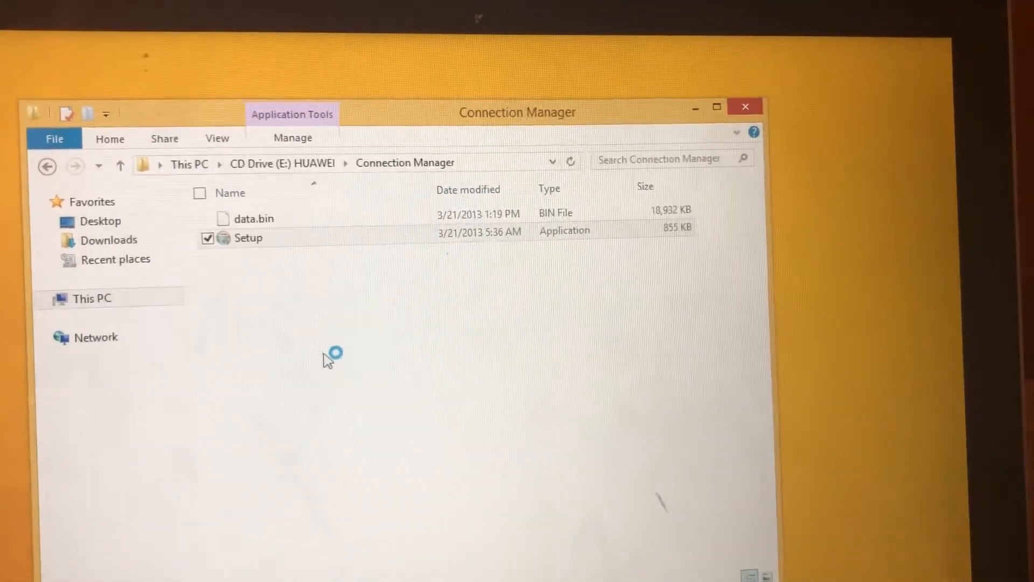
# Install Connection Manager in English, accepting the license and keeping the default Program Files folder.
pyautogui.doubleClick(247, 237)
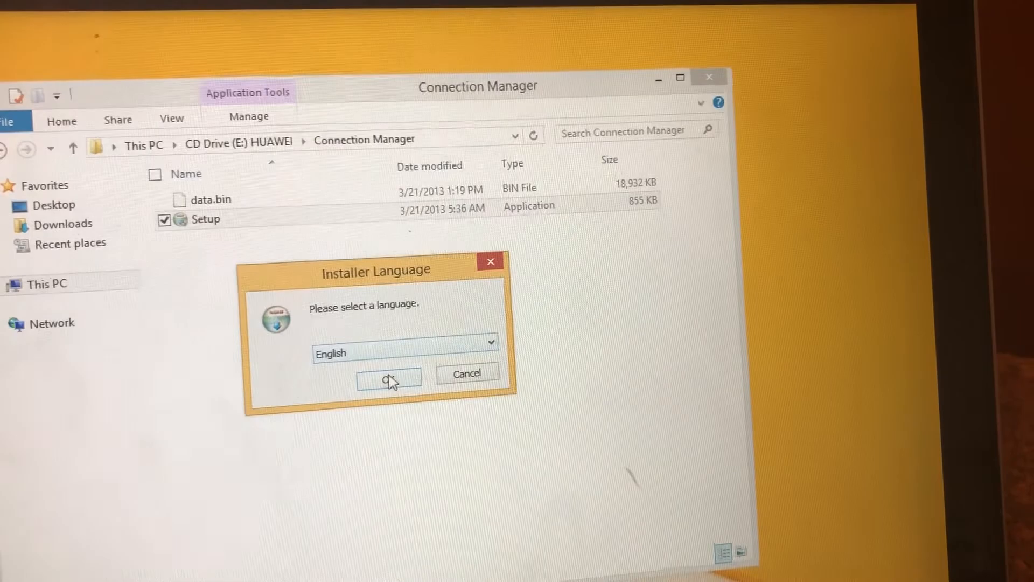
pyautogui.click(389, 376)
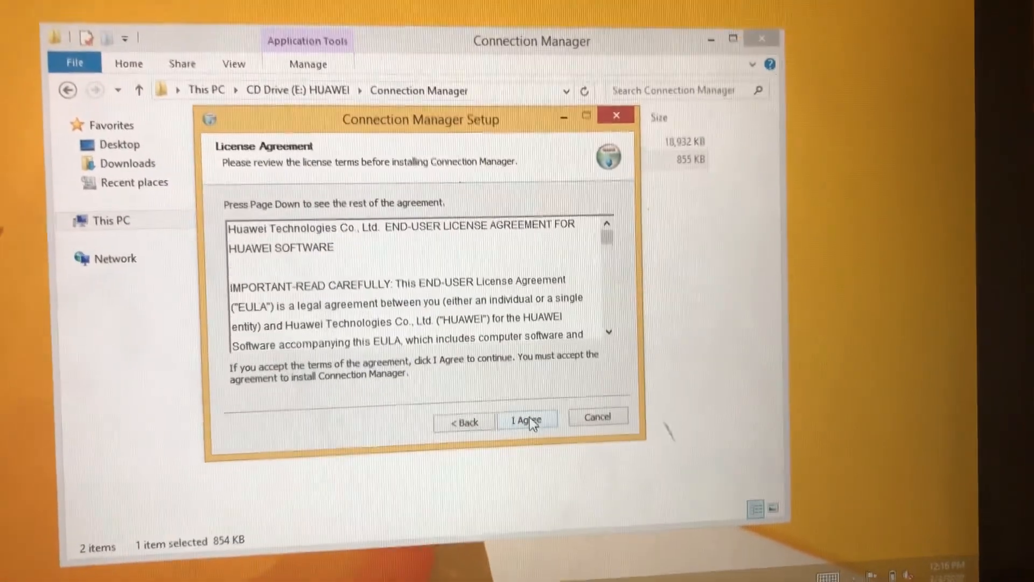
pyautogui.click(525, 420)
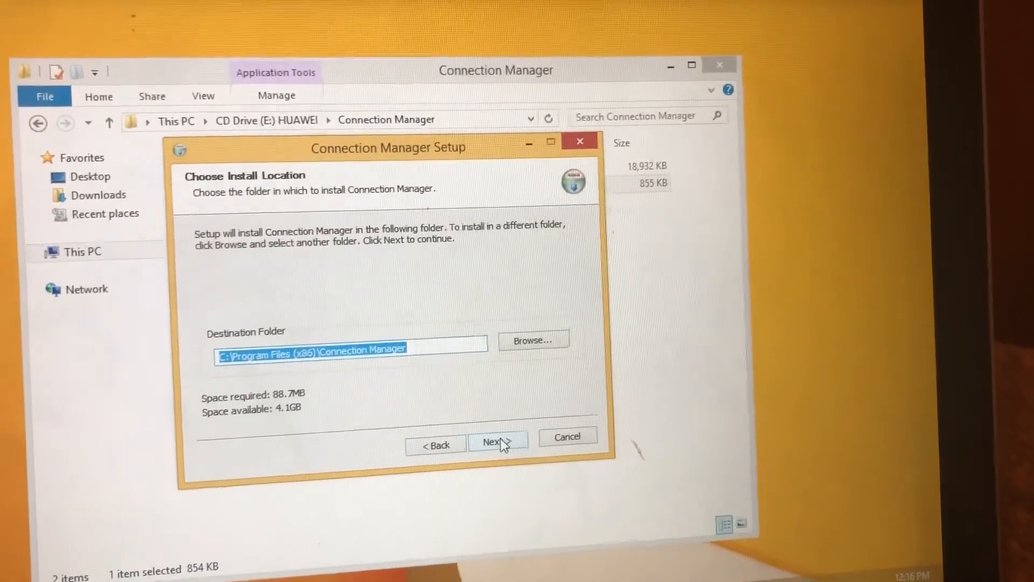
pyautogui.click(494, 442)
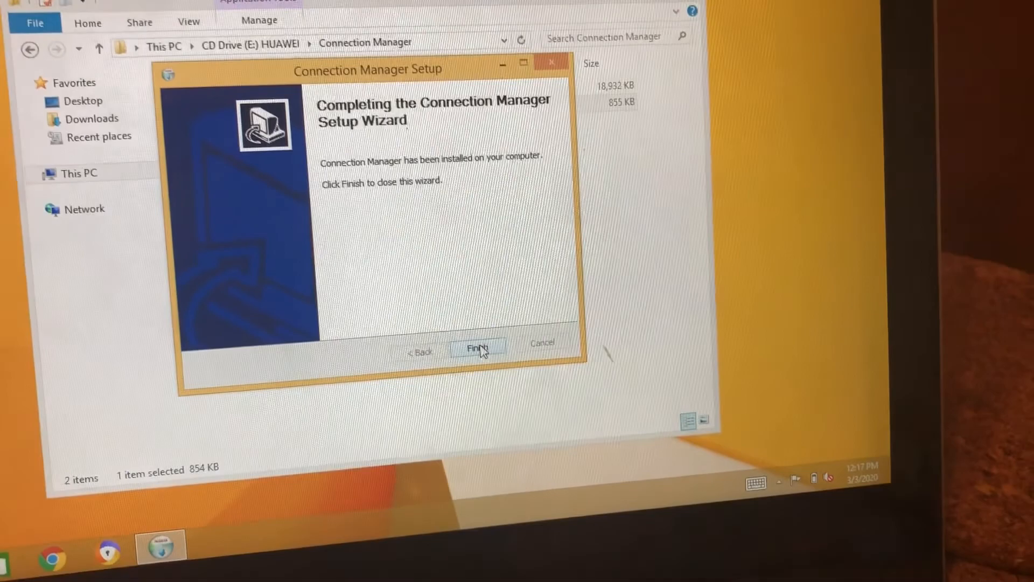
pyautogui.click(478, 347)
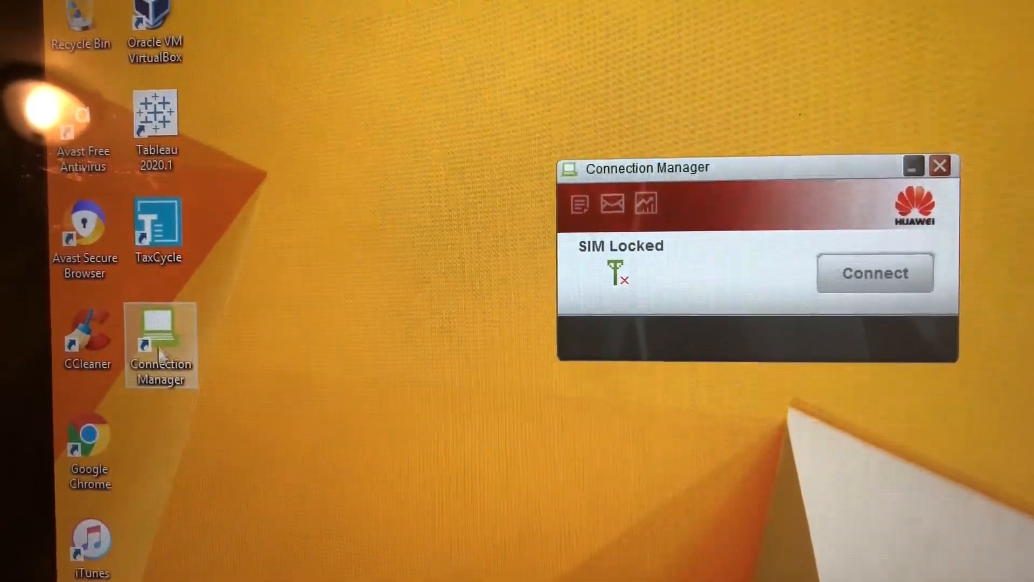
# Enter the SIM PIN in the Verify PIN dialog and submit it.
pyautogui.click(875, 273)
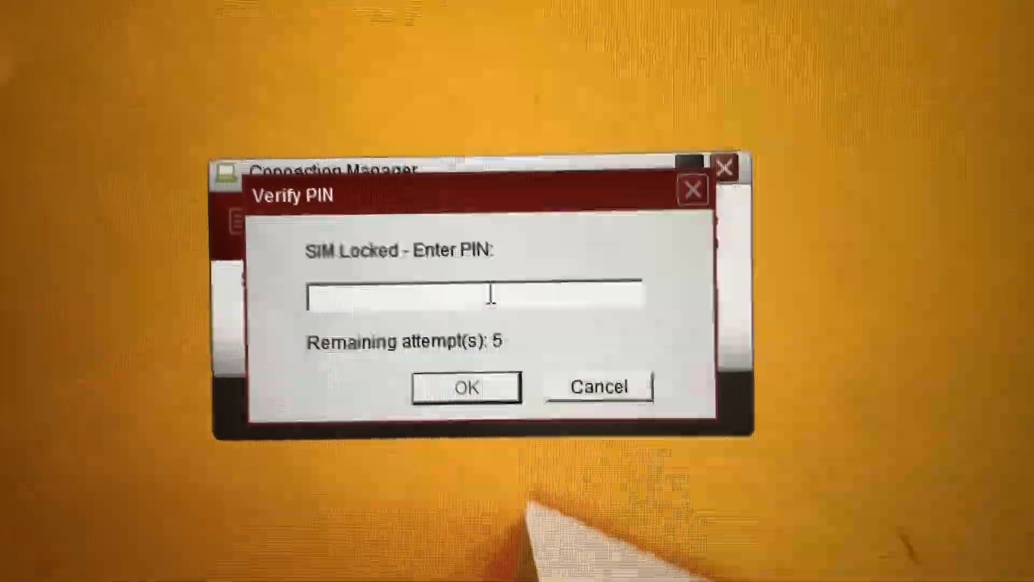
pyautogui.write('**')
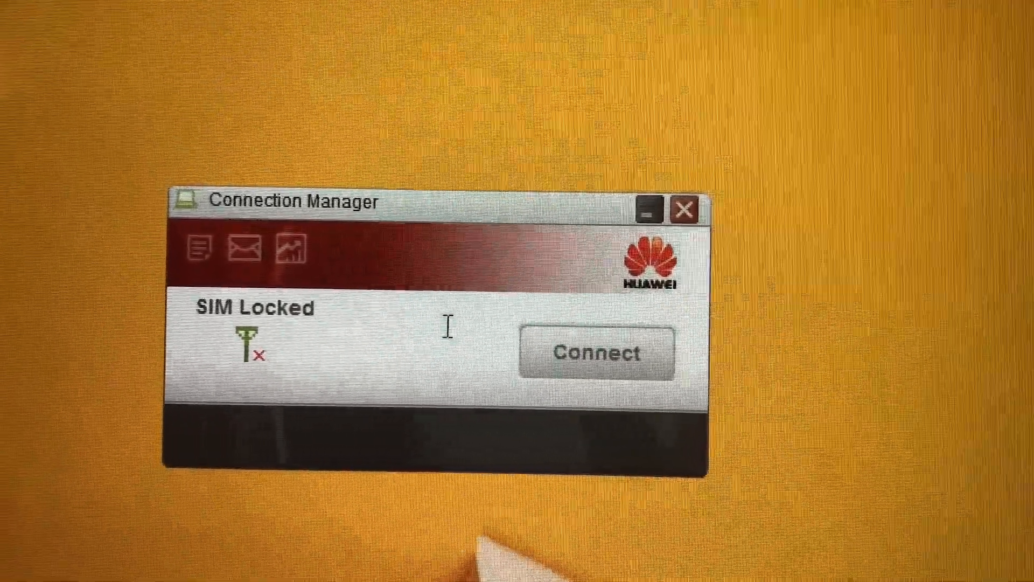
pyautogui.moveTo(422, 340)
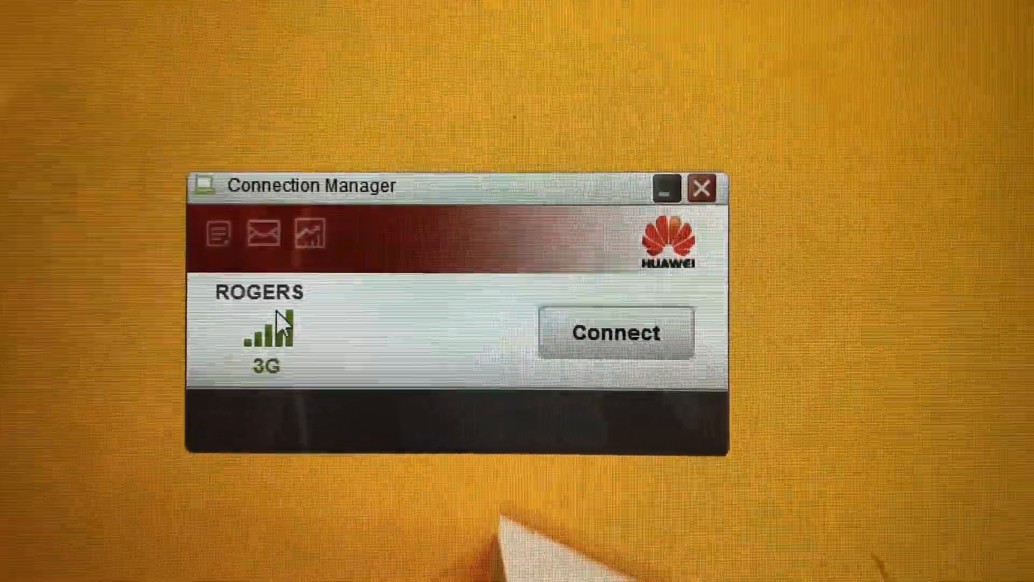
pyautogui.moveTo(280, 330)
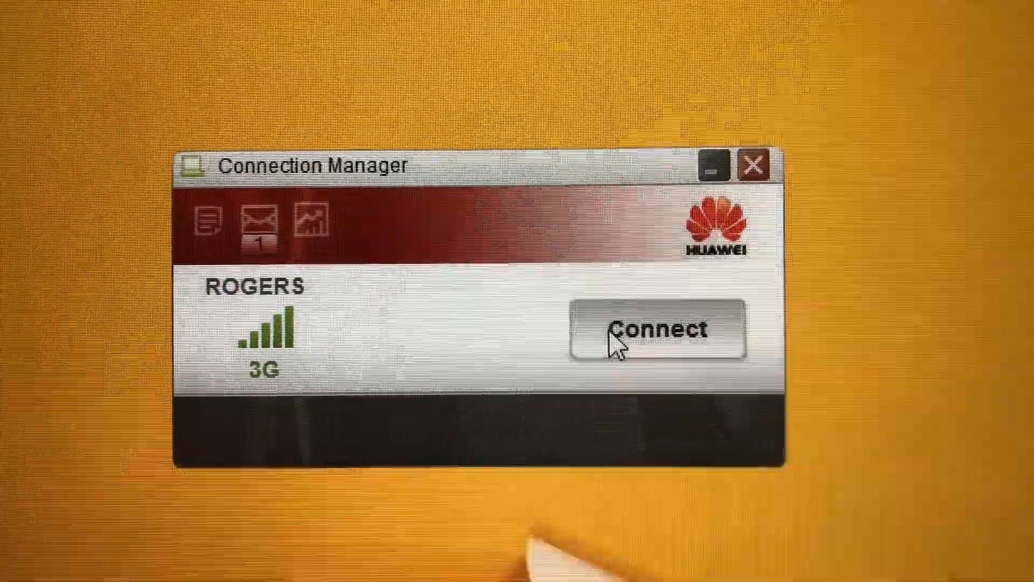
pyautogui.click(656, 330)
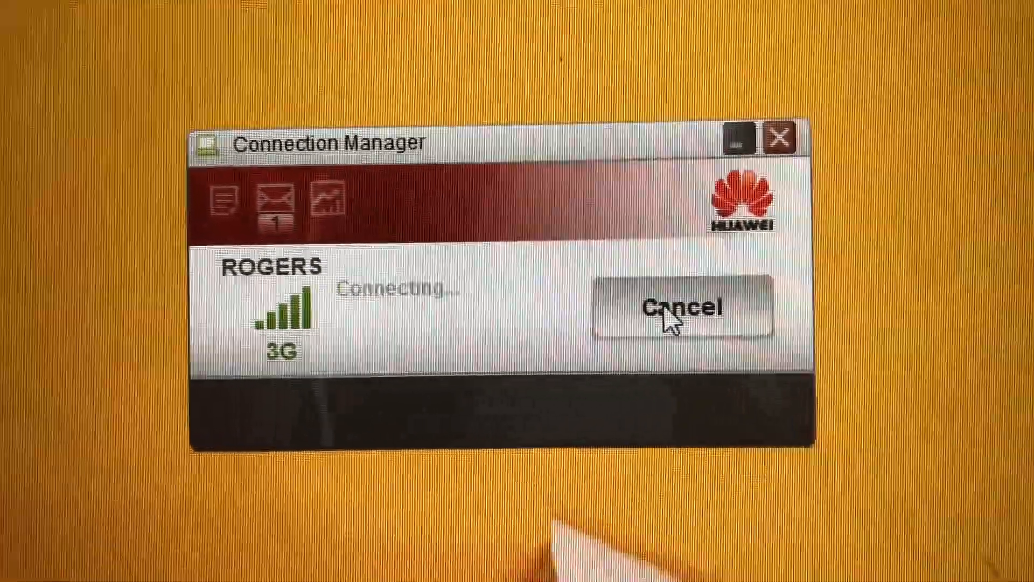
pyautogui.click(665, 308)
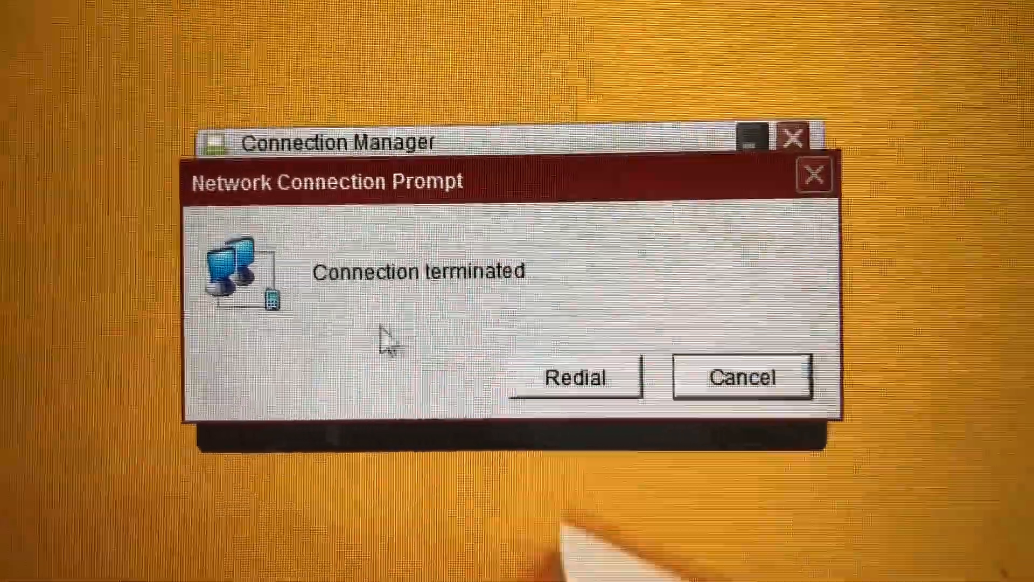
pyautogui.click(575, 378)
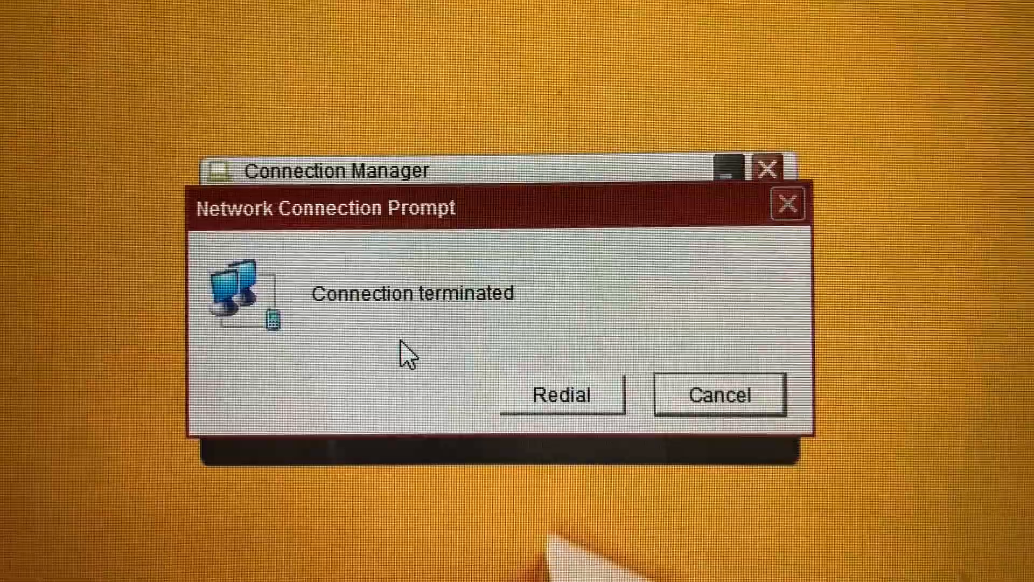
pyautogui.click(561, 394)
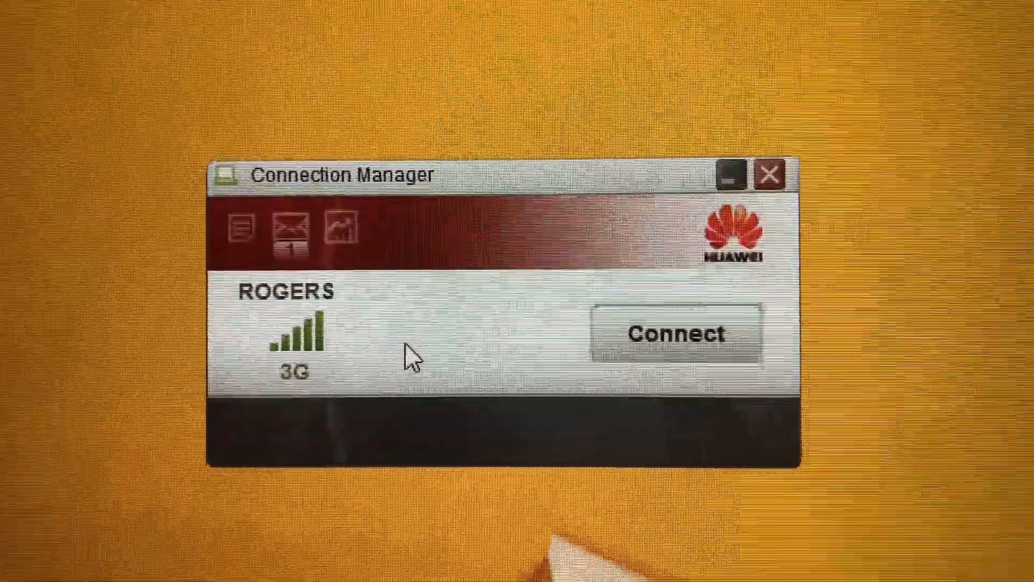
pyautogui.click(667, 333)
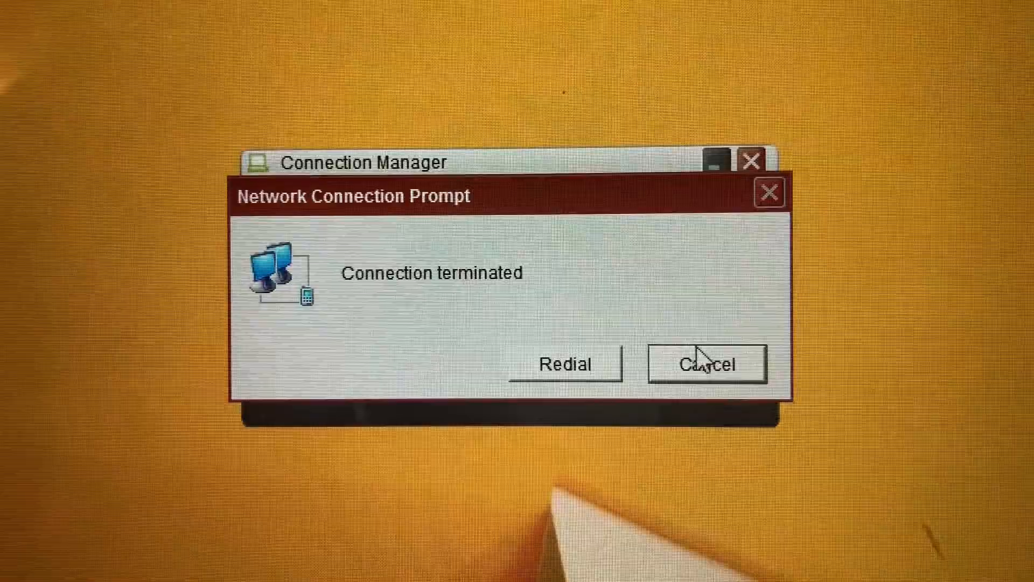
pyautogui.click(705, 363)
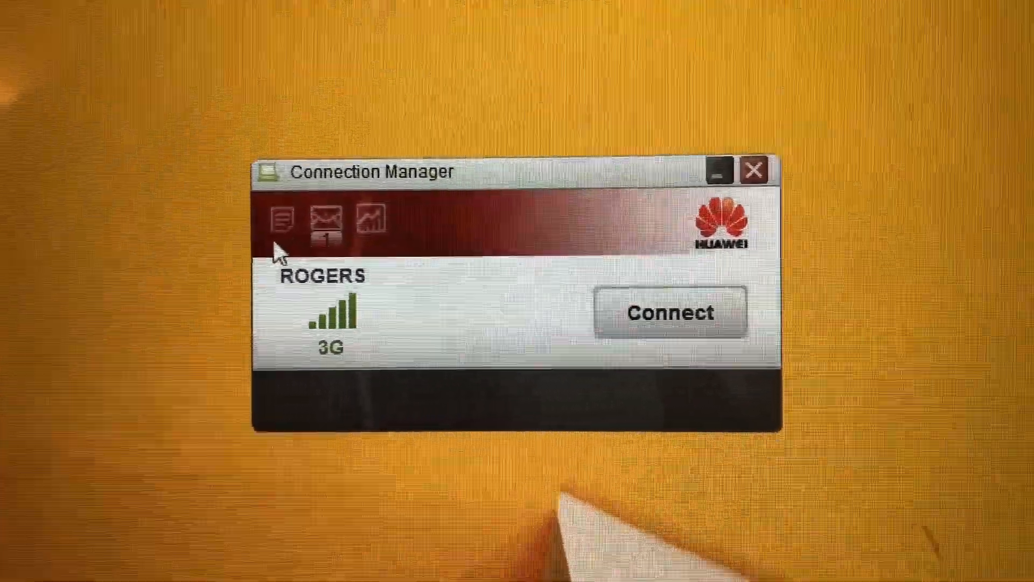
# In Options, check the default TELUS ISP connection profile, then view Profile Management.
pyautogui.click(282, 220)
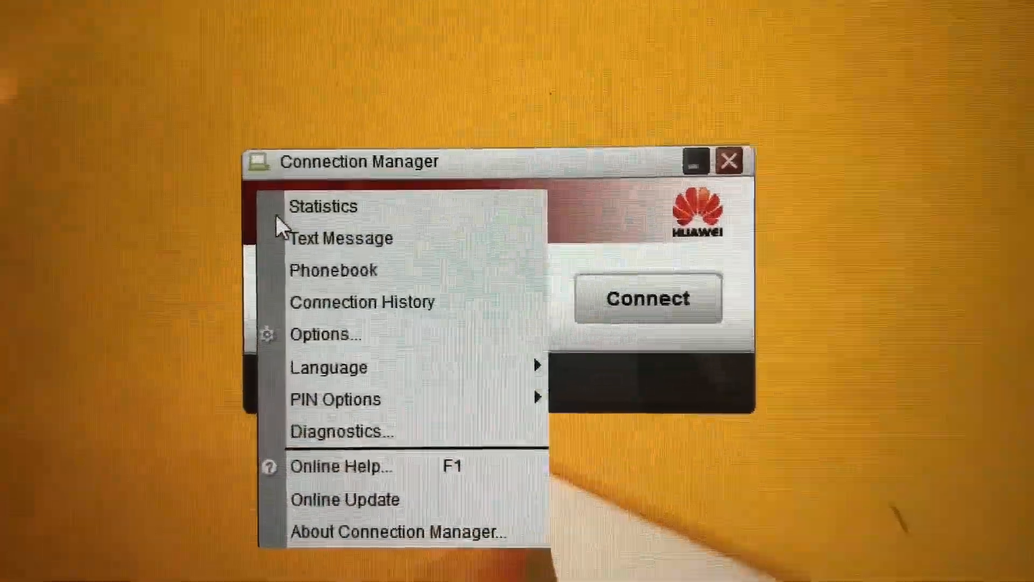
pyautogui.moveTo(324, 335)
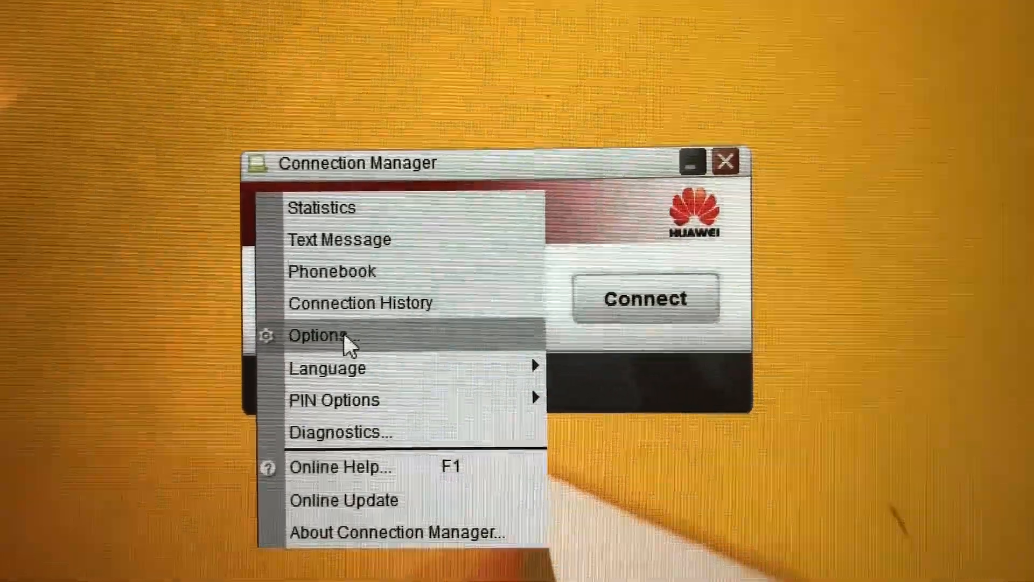
pyautogui.click(321, 335)
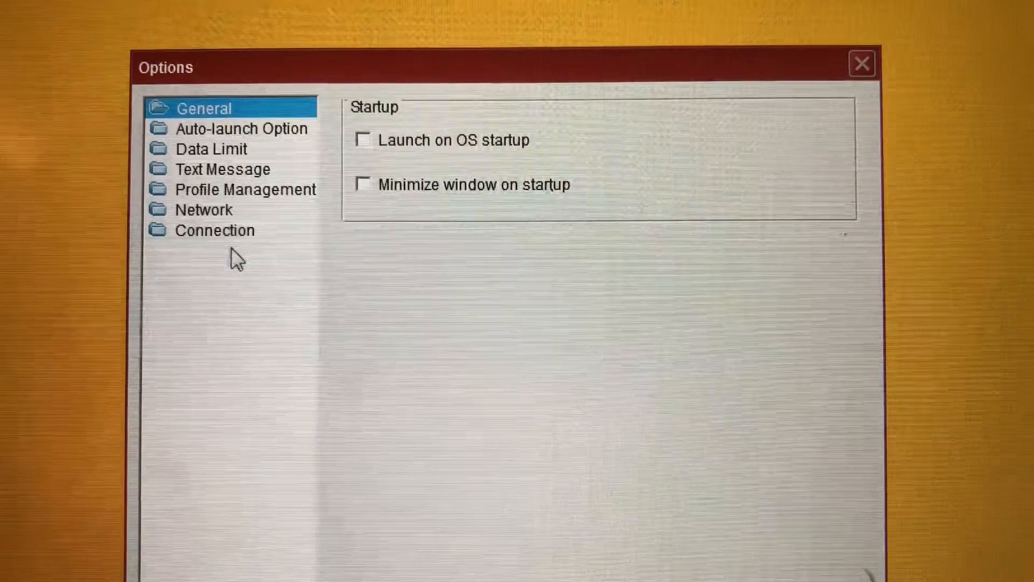
pyautogui.click(209, 229)
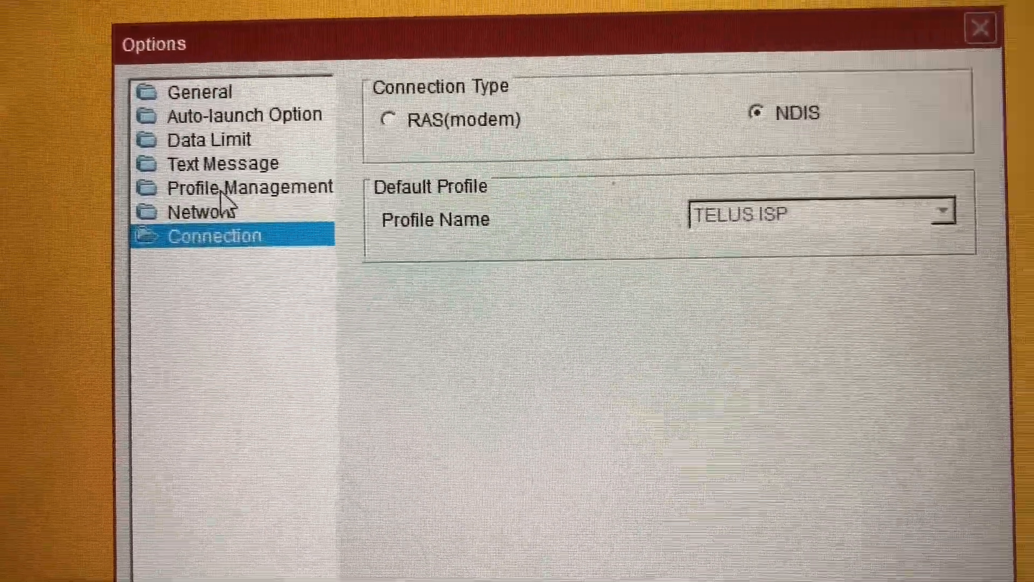
pyautogui.click(251, 186)
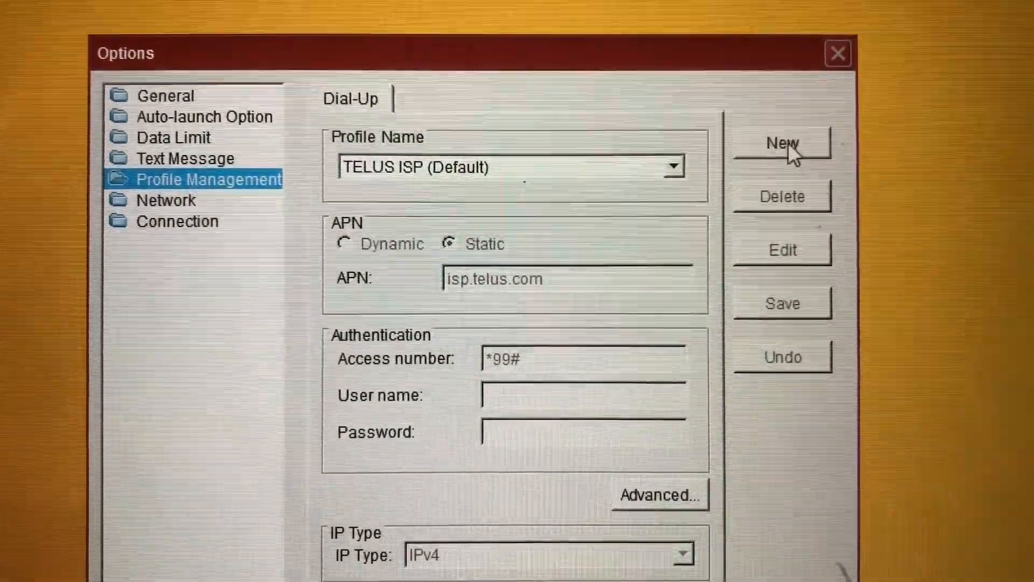
# Create profile 'Fido Internet' with APN internet.fido.ca, user name fido and a password.
pyautogui.click(781, 144)
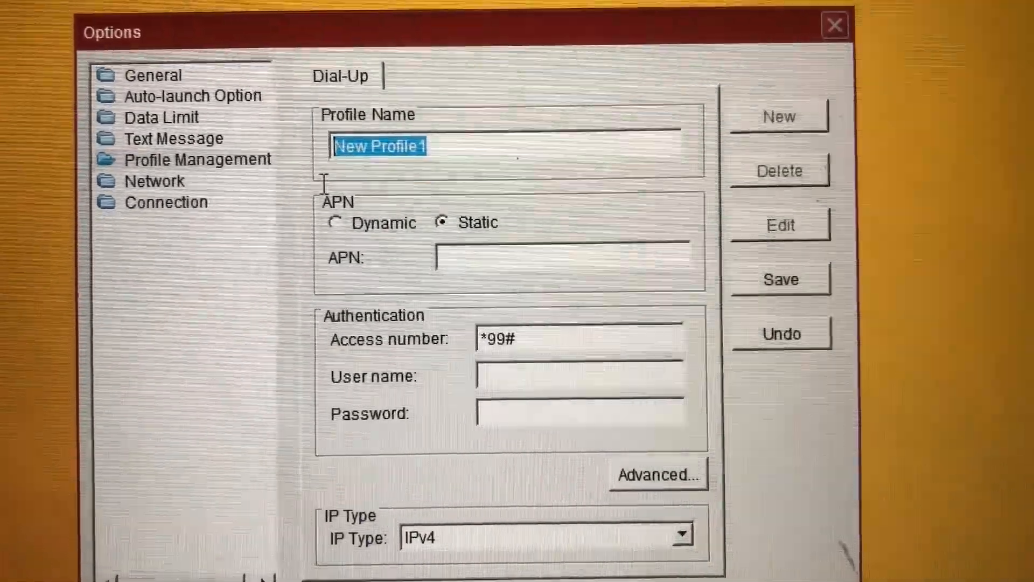
pyautogui.write('F')
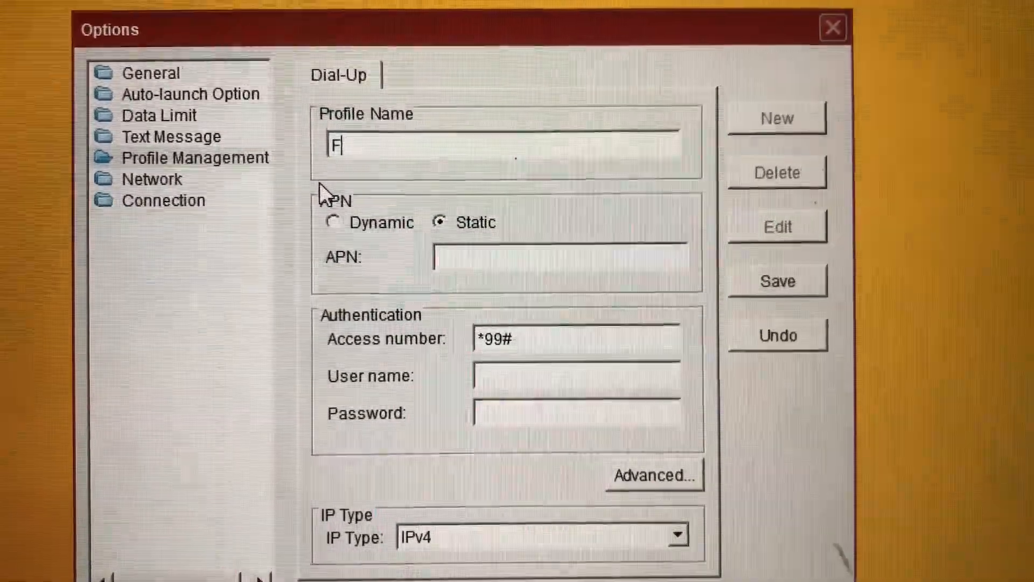
pyautogui.write('ido In')
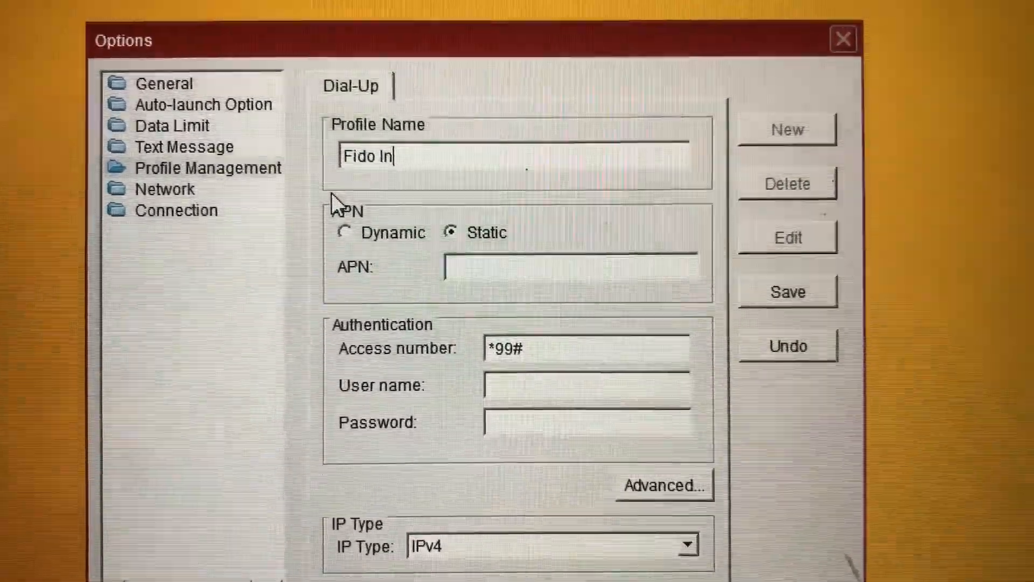
pyautogui.write('ternet')
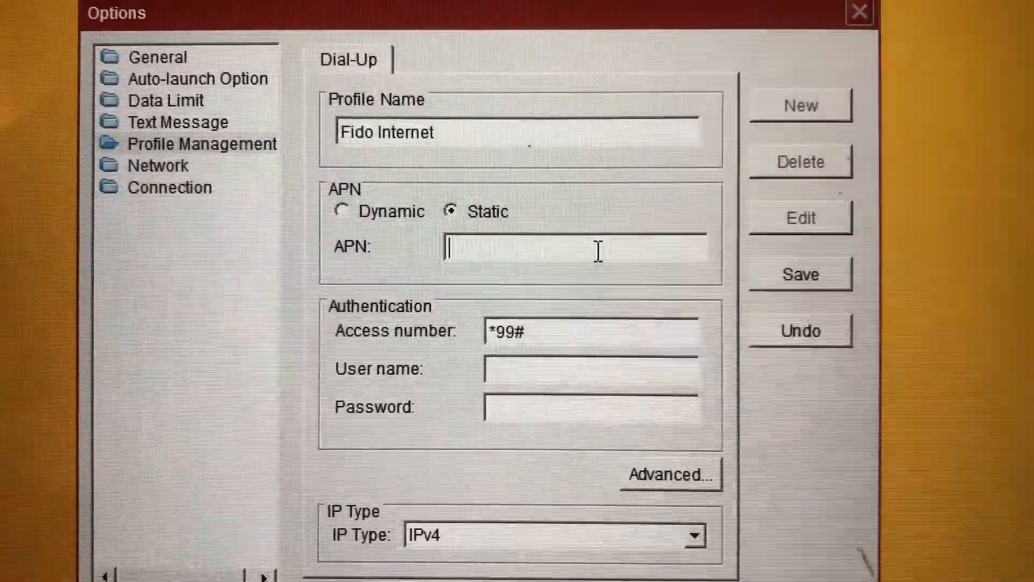
pyautogui.write('interm')
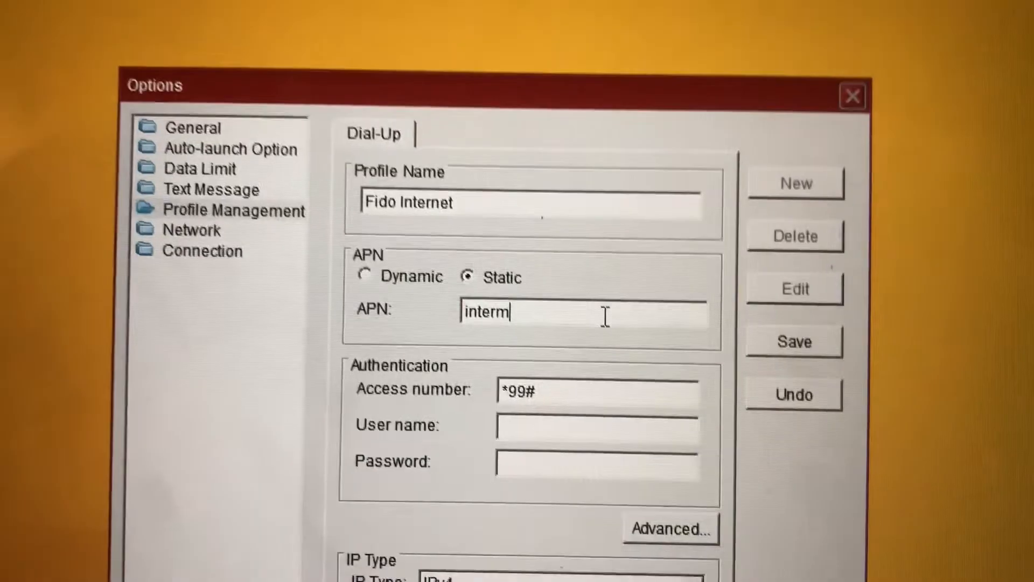
pyautogui.write('internet.fido.ca')
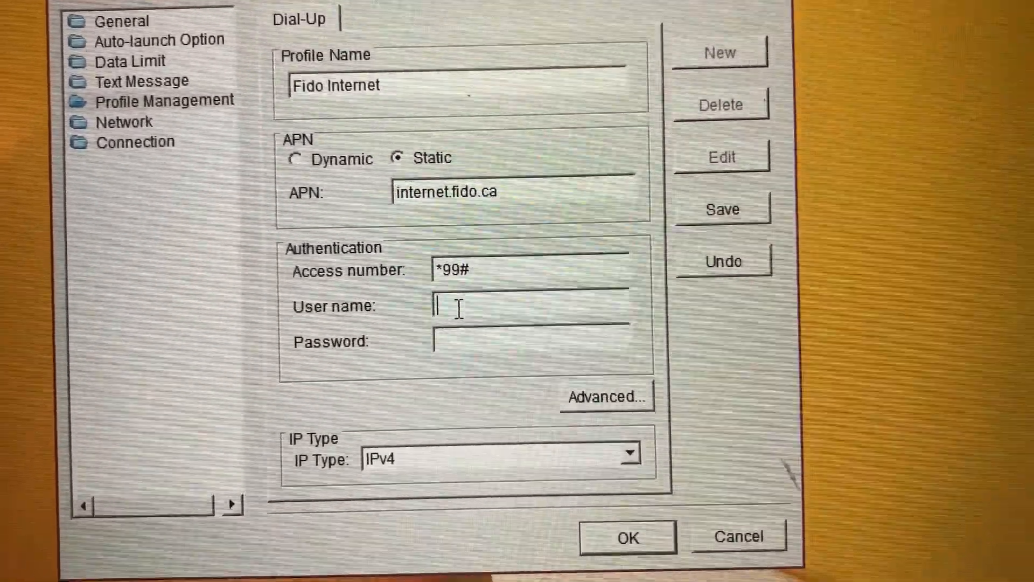
pyautogui.write('fido')
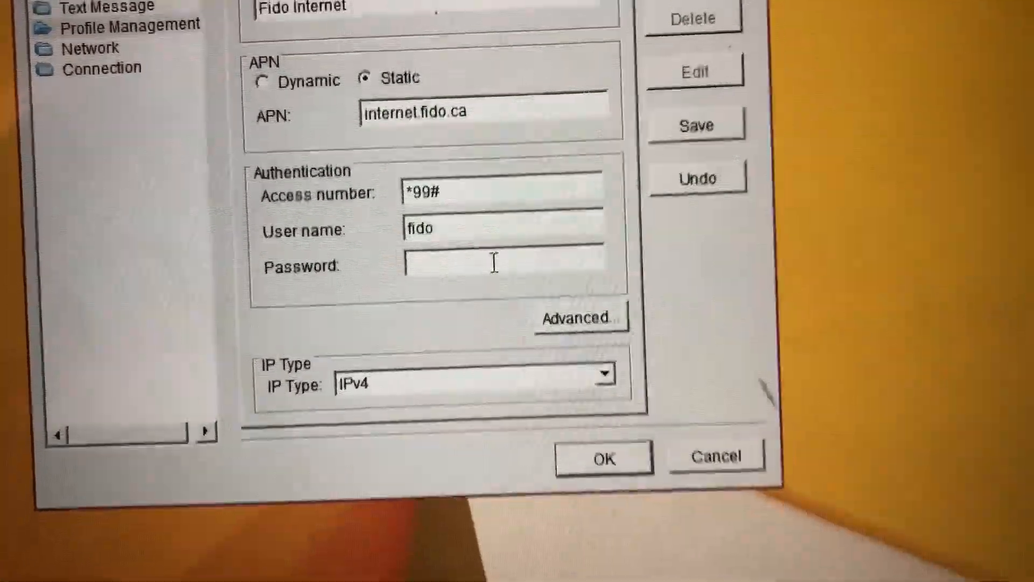
pyautogui.write('***')
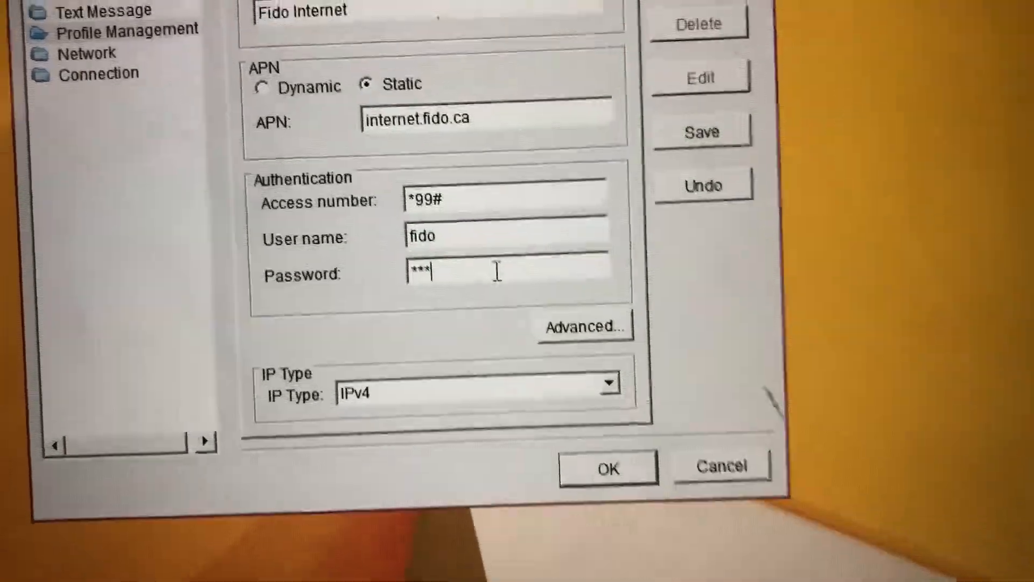
pyautogui.write('*')
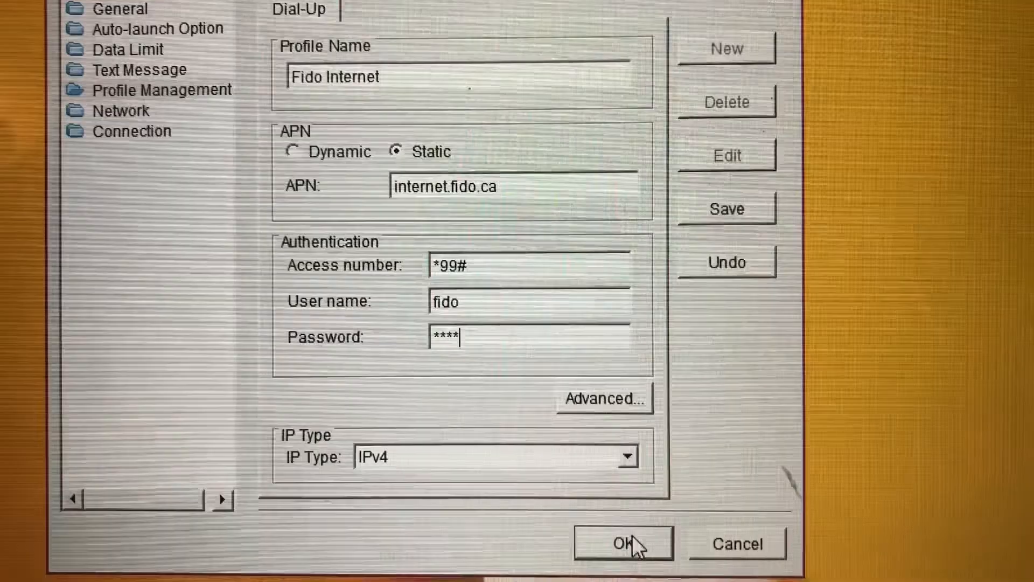
pyautogui.click(622, 543)
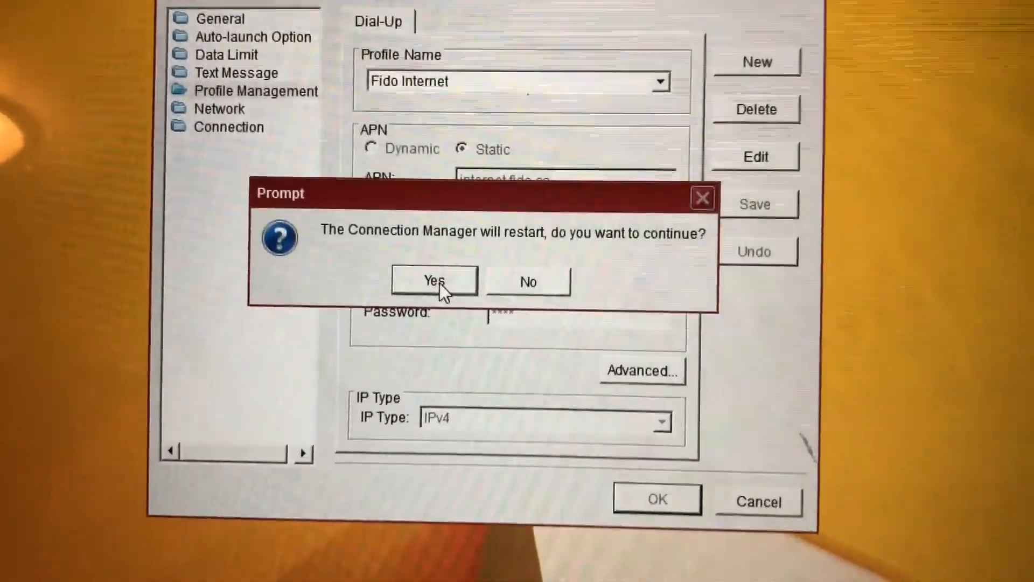
# Accept the restart prompt and re-enter the SIM PIN to unlock the modem.
pyautogui.click(433, 282)
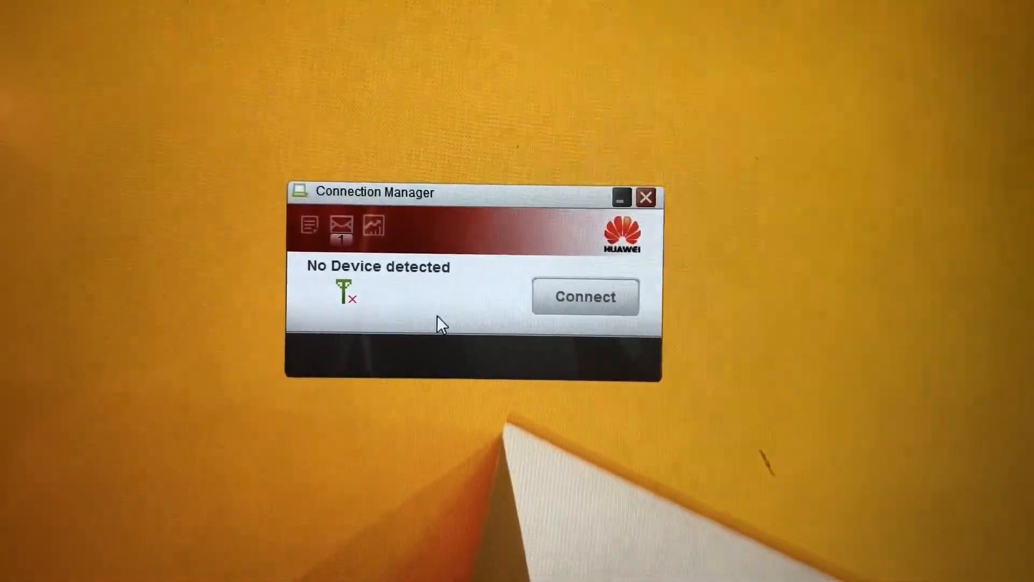
pyautogui.click(583, 296)
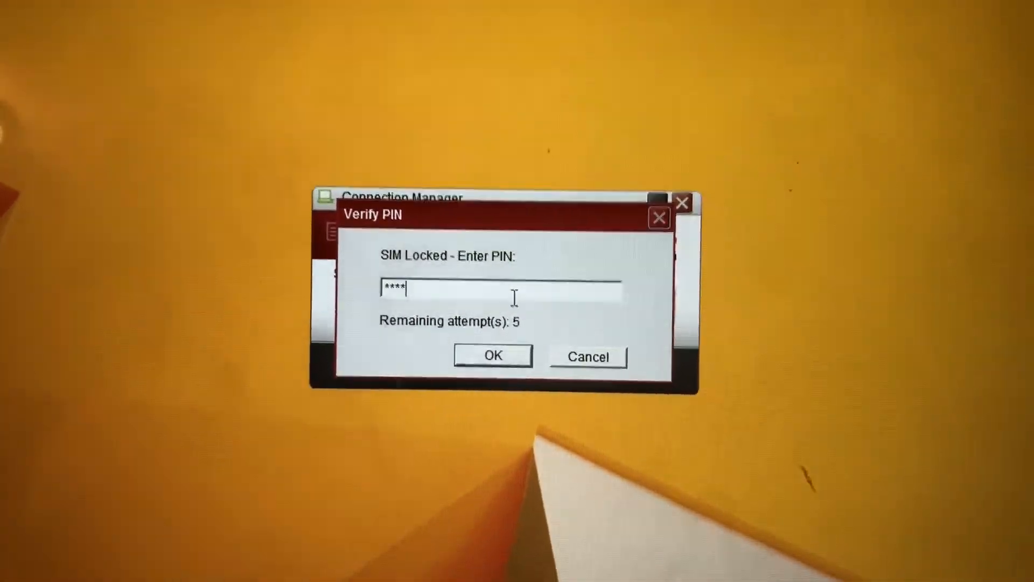
pyautogui.click(492, 355)
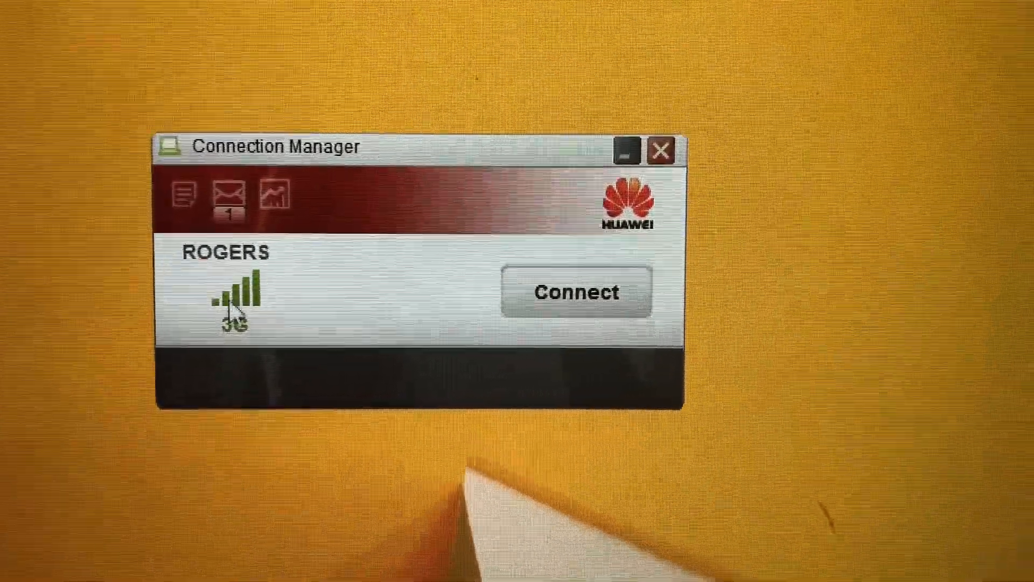
pyautogui.moveTo(237, 303)
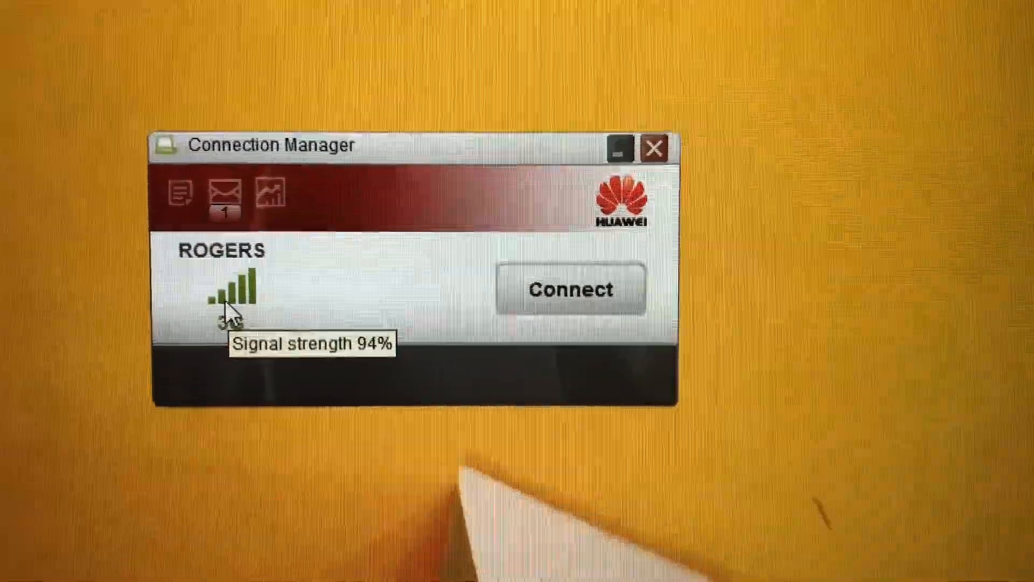
pyautogui.moveTo(435, 290)
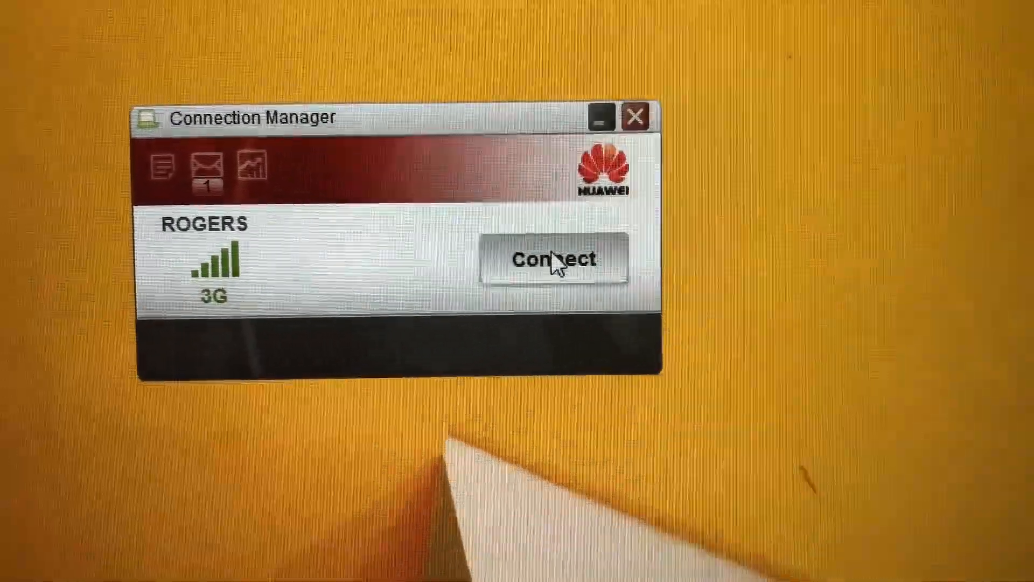
# Connect over ROGERS 3G, disconnect after about a minute, dismiss the statistics, and close the window.
pyautogui.click(554, 258)
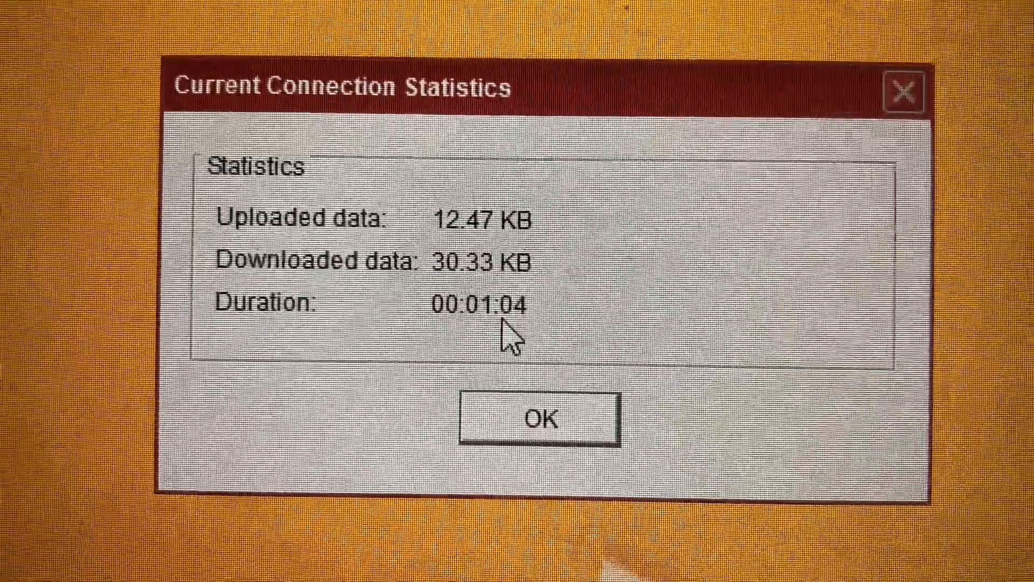
pyautogui.click(538, 421)
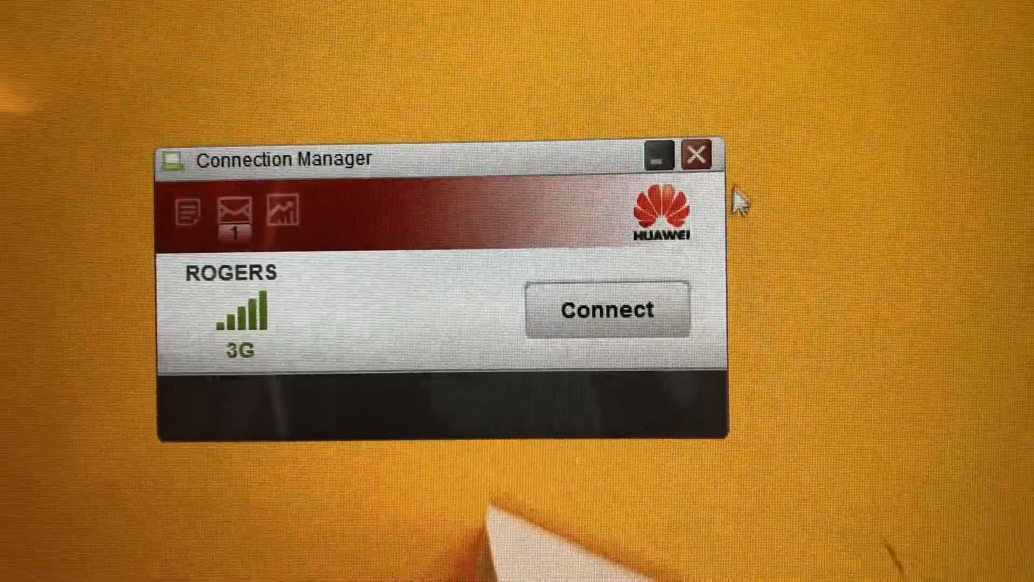
pyautogui.click(668, 155)
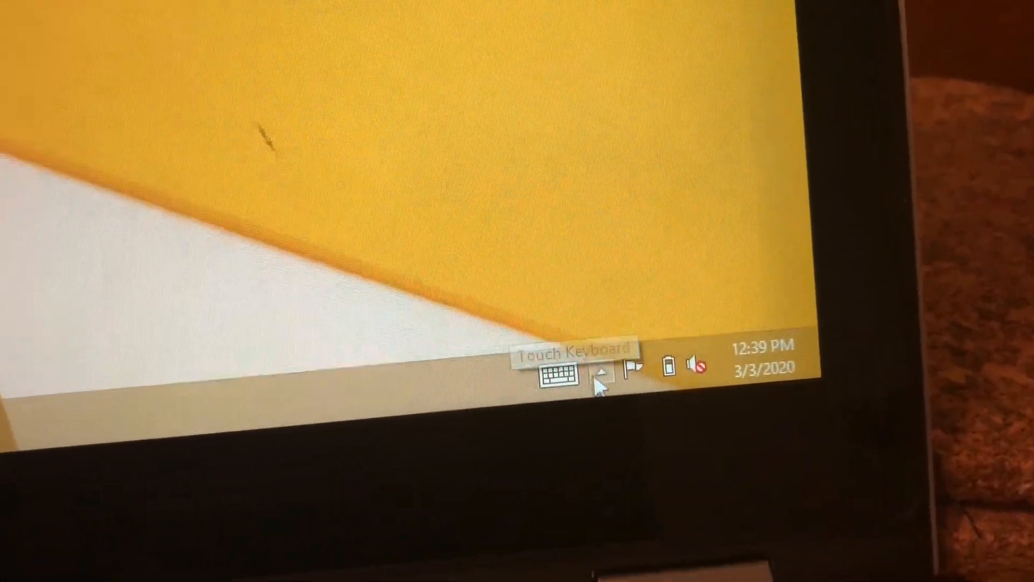
# Show the hidden tray icons and open the safe-removal menu for the HUAWEI drive.
pyautogui.click(598, 373)
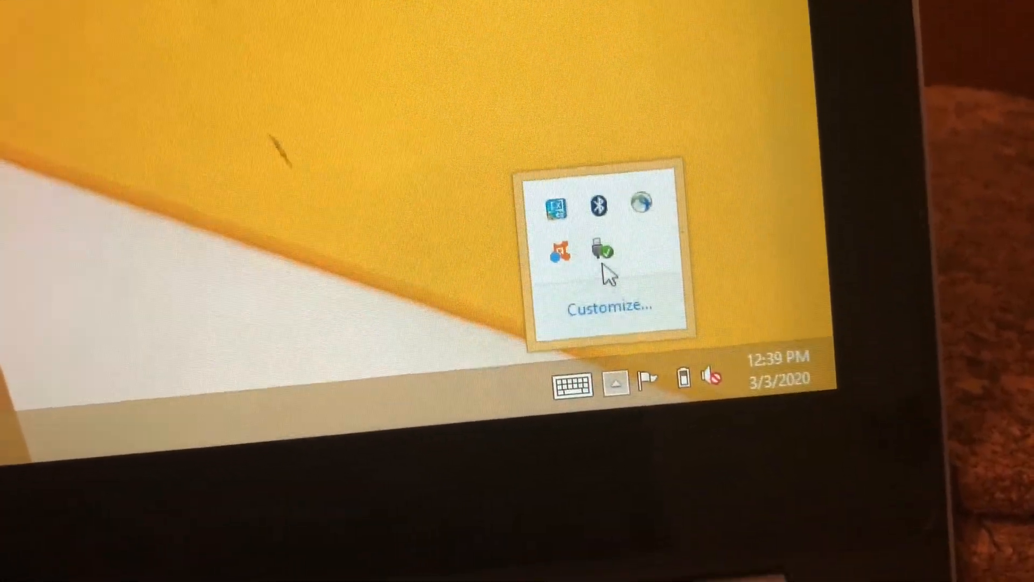
pyautogui.moveTo(599, 249)
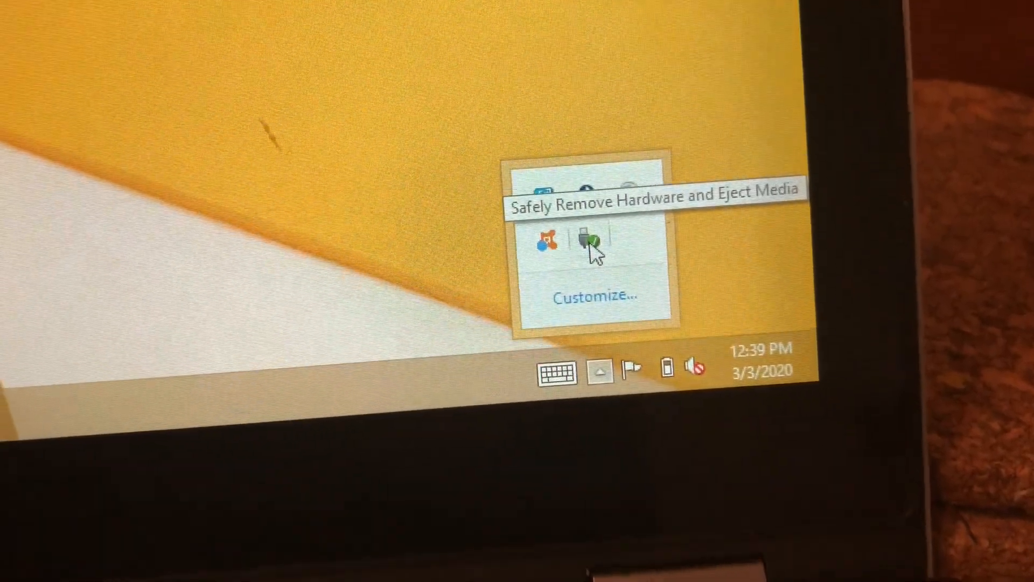
pyautogui.click(588, 242)
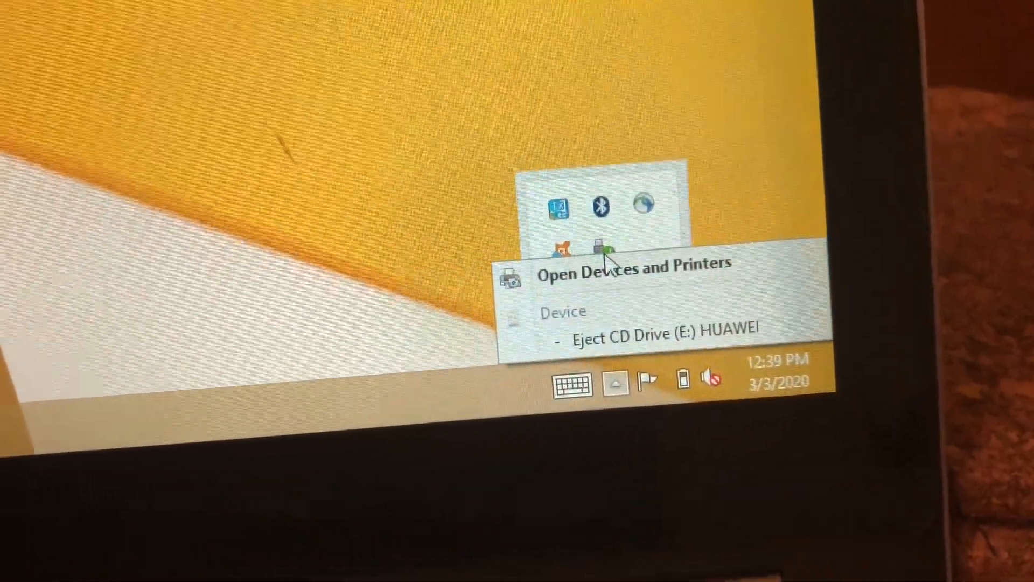